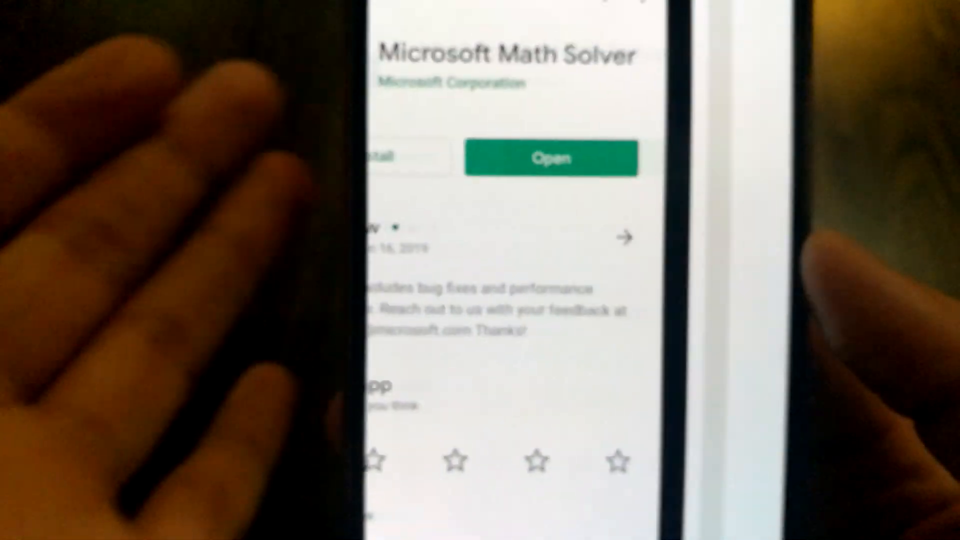
- Launch Math Solver from its store page and frame the handwritten equation in the camera
left_click(550, 159)
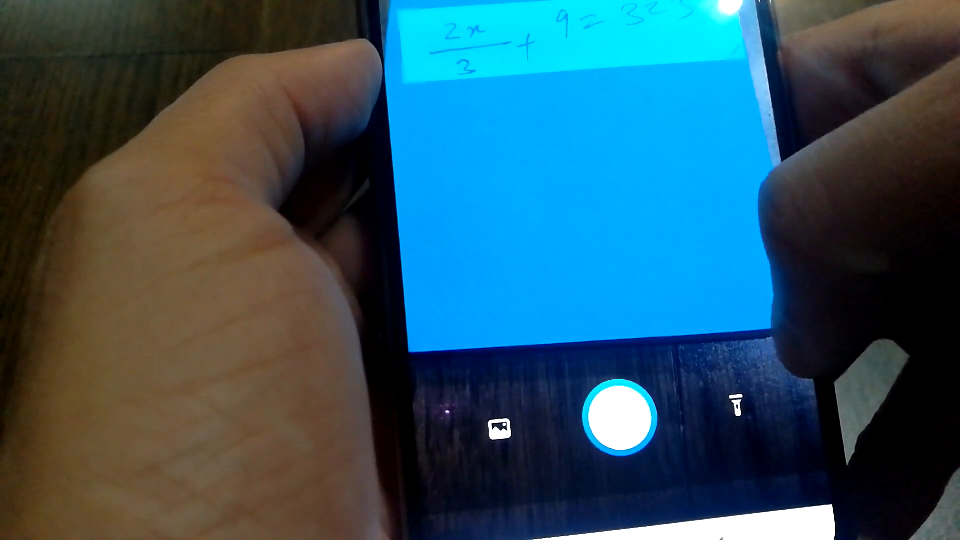
- Scan the equation 2x/3 + 9 = 325 and review the solution x = 474 with its steps
left_click(617, 415)
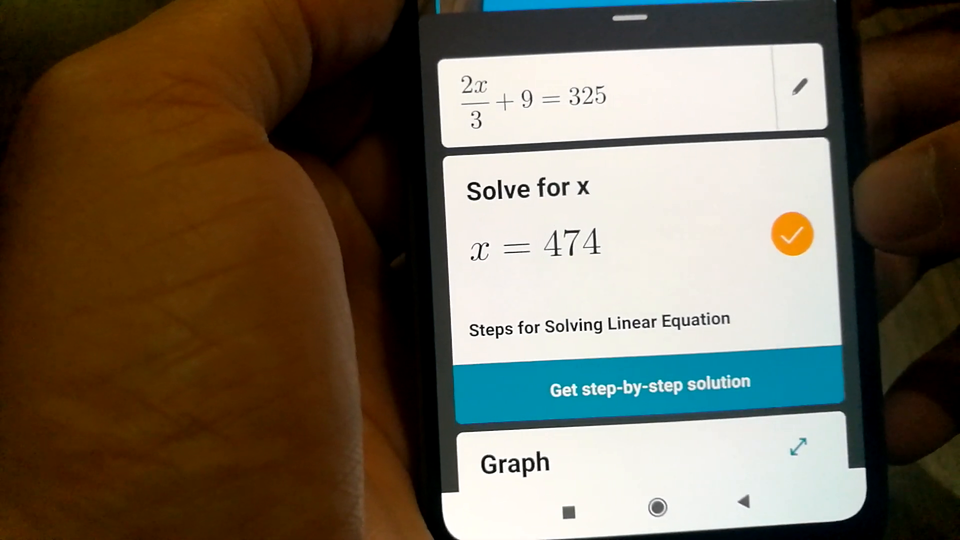
scroll("down", 3)
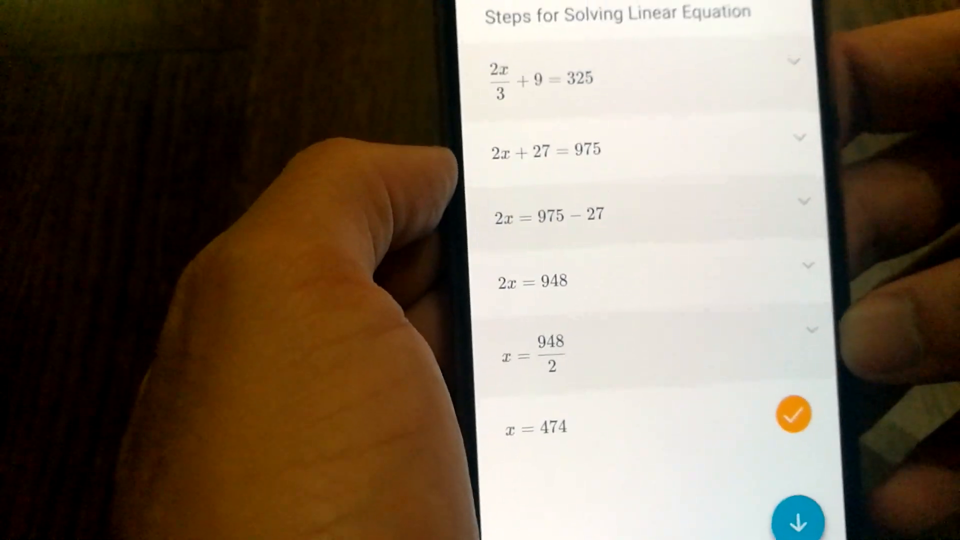
scroll("down", 3)
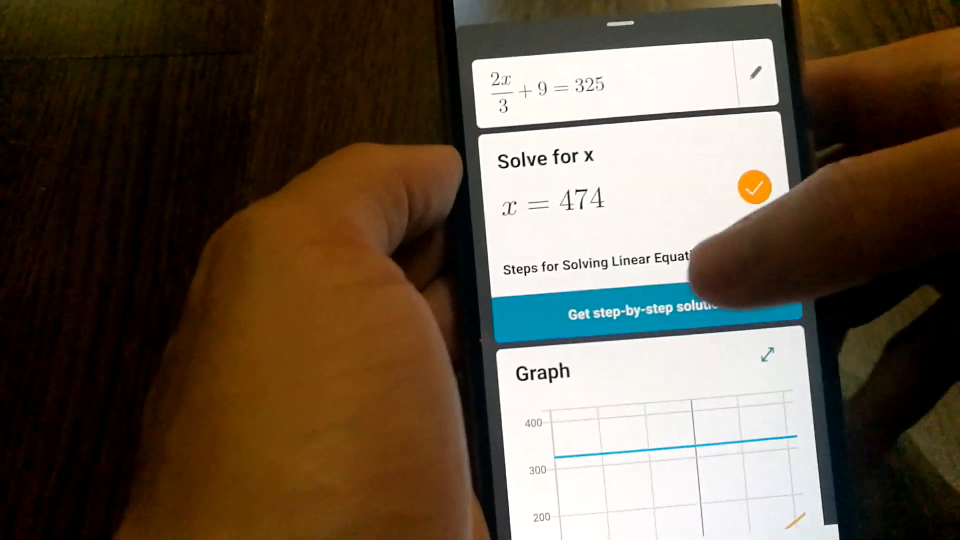
scroll("down", 3)
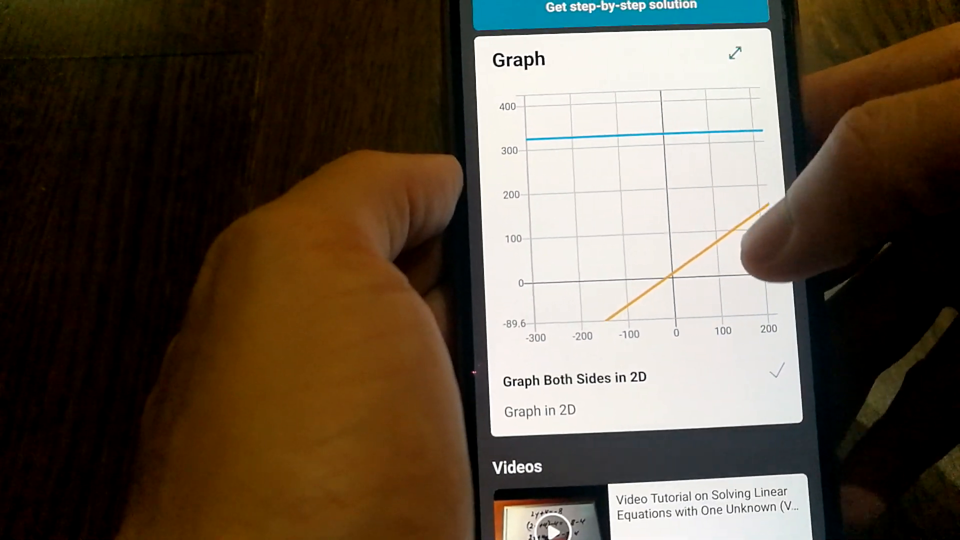
scroll("down", 3)
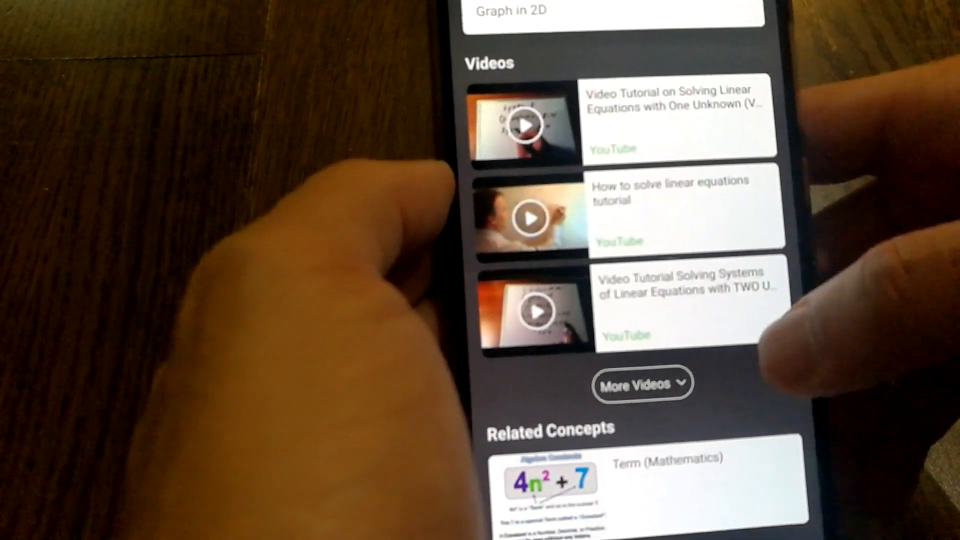
scroll("down", 3)
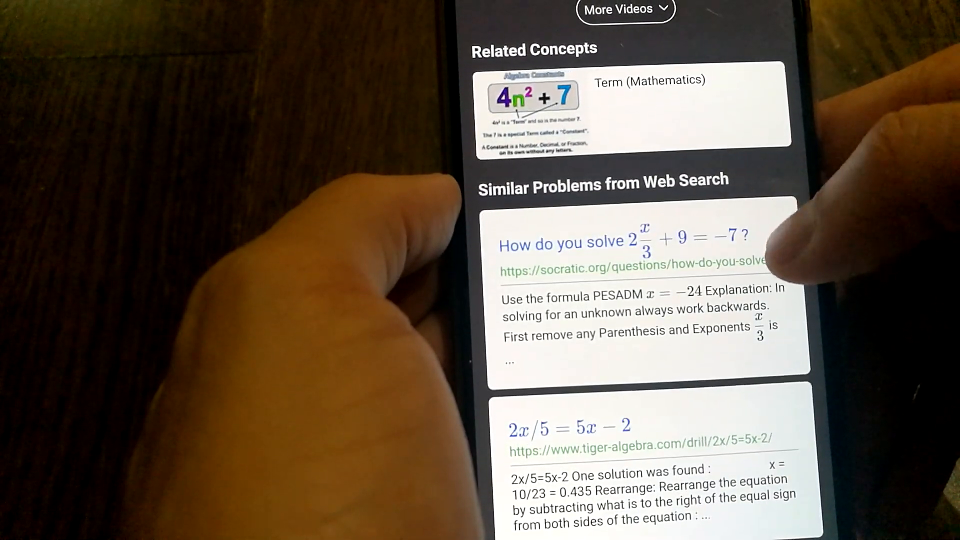
scroll("down", 3)
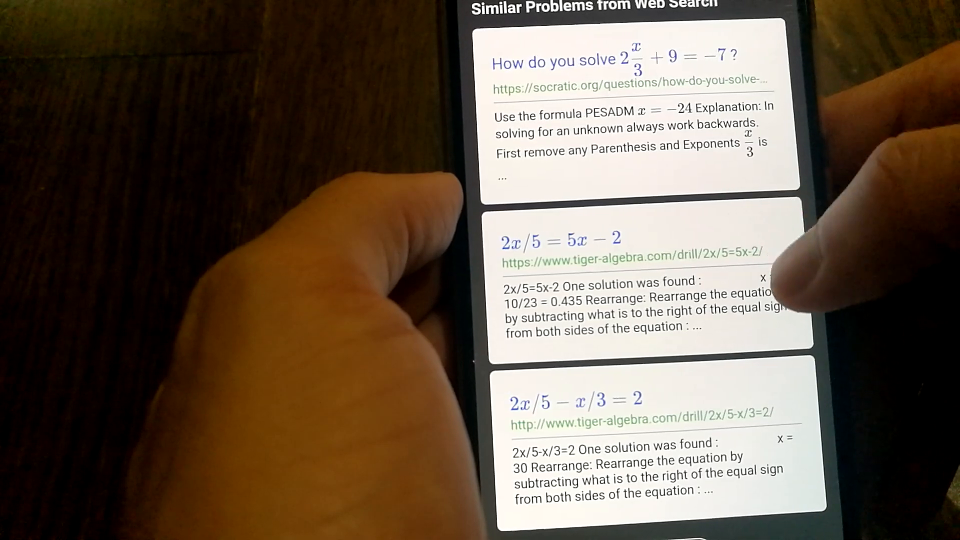
scroll("down", 3)
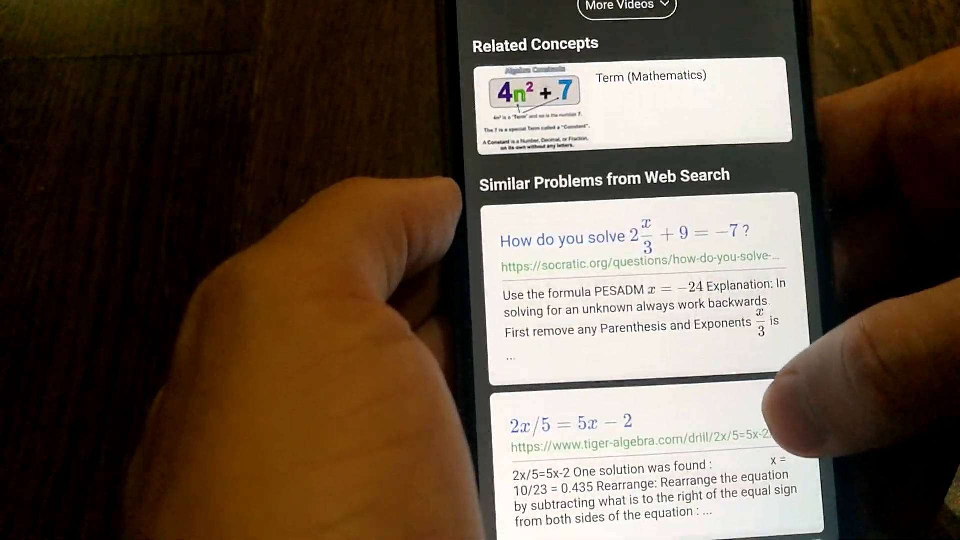
scroll("down", 3)
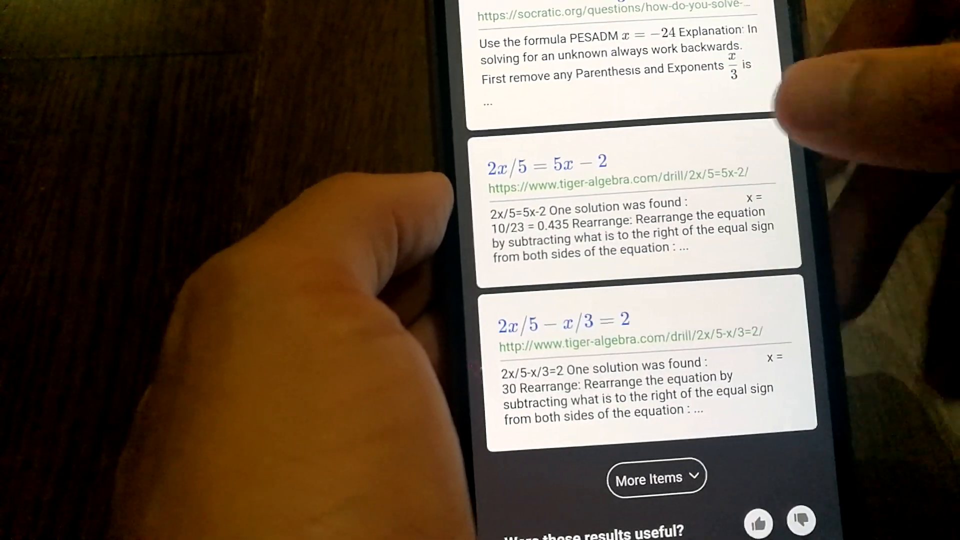